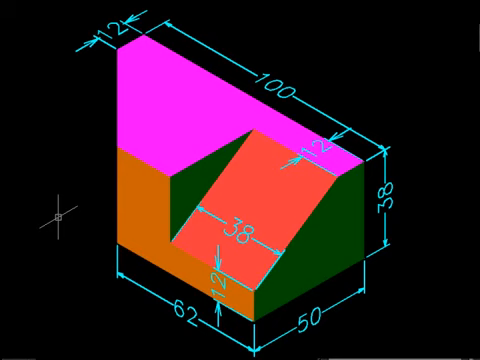
{"action": "mouse_move", "coordinate": [158, 144]}
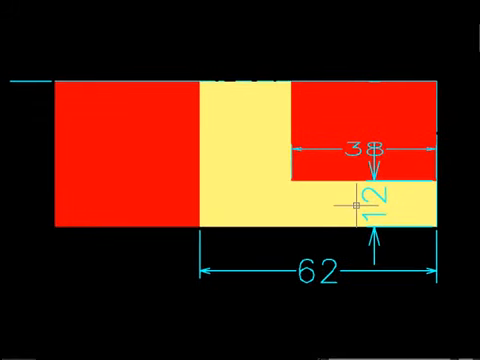
{"action": "mouse_move", "coordinate": [220, 190]}
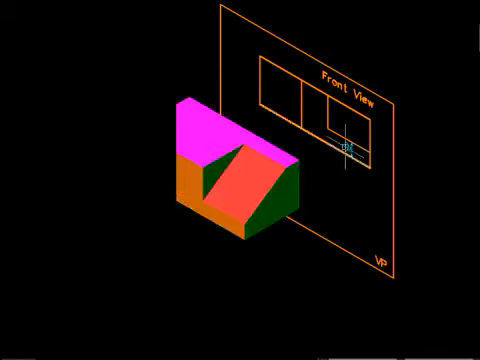
{"action": "mouse_move", "coordinate": [330, 192]}
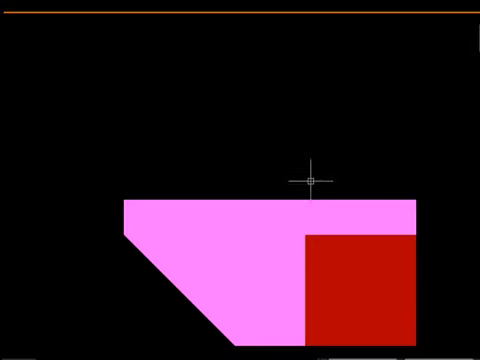
{"action": "mouse_move", "coordinate": [466, 153]}
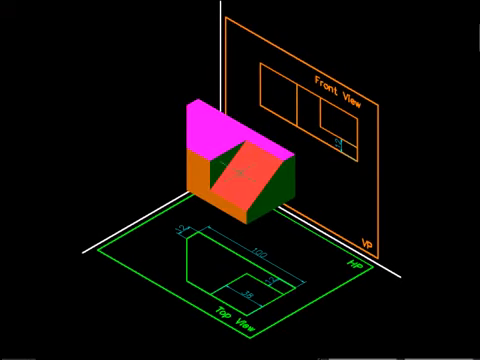
{"action": "mouse_move", "coordinate": [327, 267]}
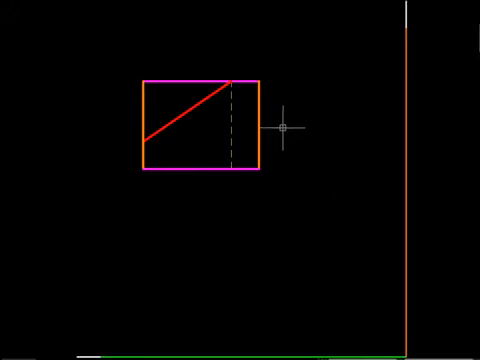
{"action": "mouse_move", "coordinate": [232, 150]}
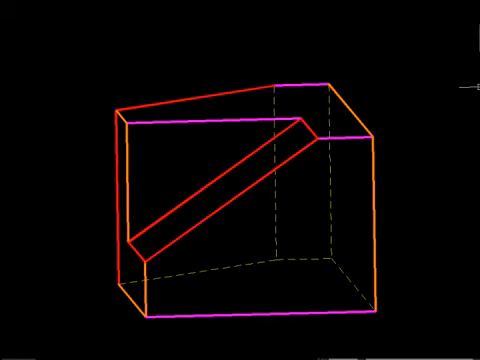
{"action": "mouse_move", "coordinate": [450, 170]}
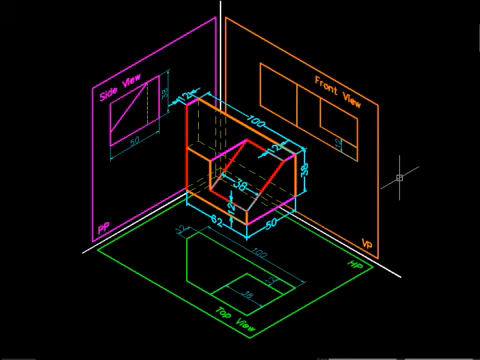
{"action": "mouse_move", "coordinate": [288, 260]}
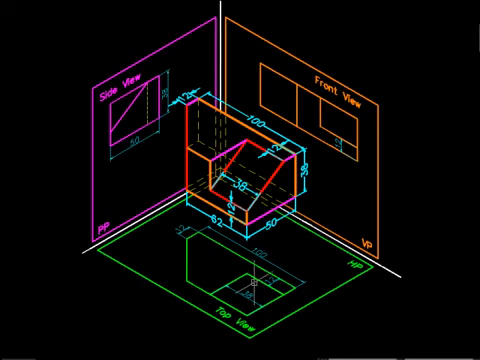
{"action": "mouse_move", "coordinate": [467, 167]}
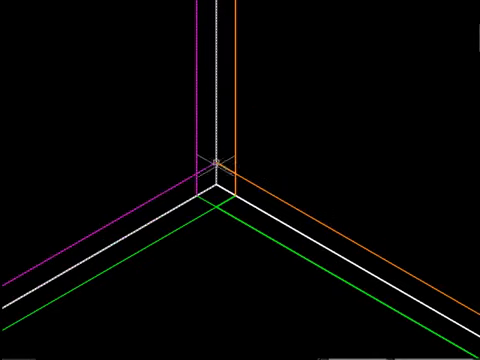
{"action": "mouse_move", "coordinate": [350, 285]}
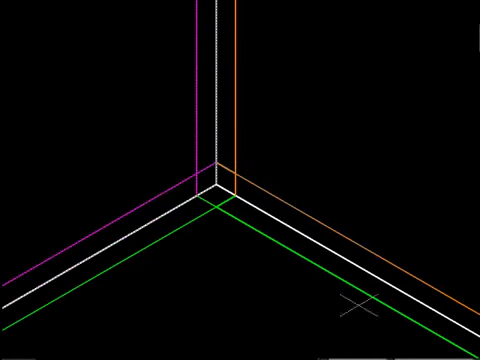